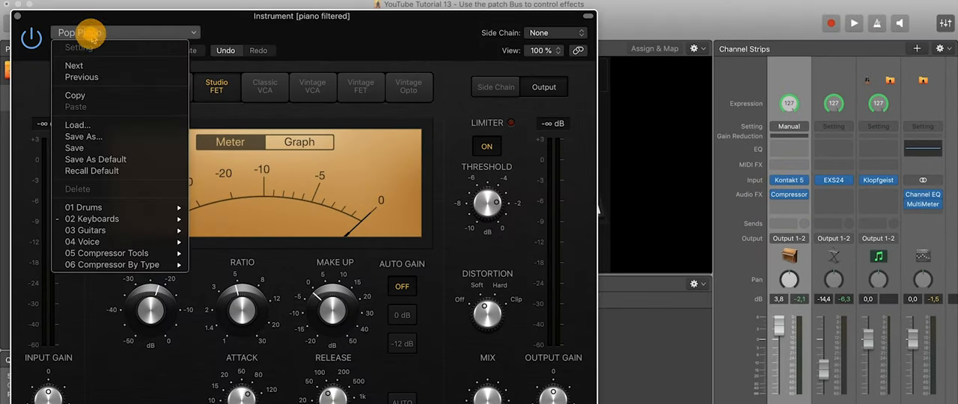
{"action": "mouse_move", "coordinate": [91, 218]}
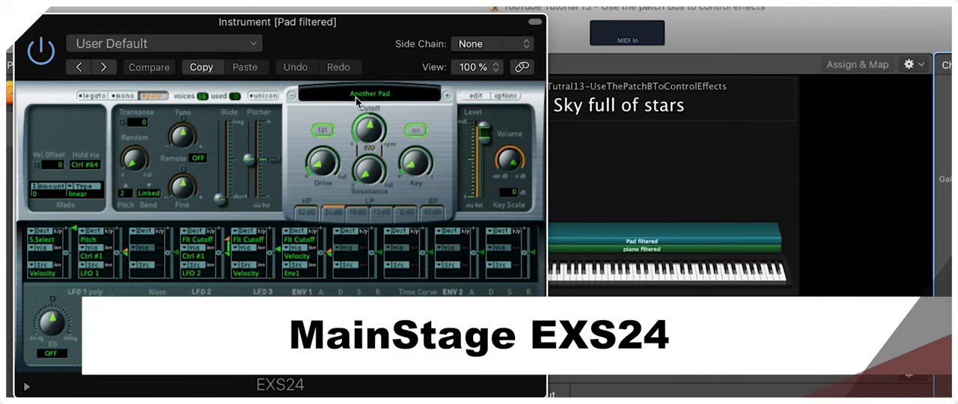
Close the pad's EXS24 plugin window so the channel strips show again
{"action": "left_click", "coordinate": [369, 93]}
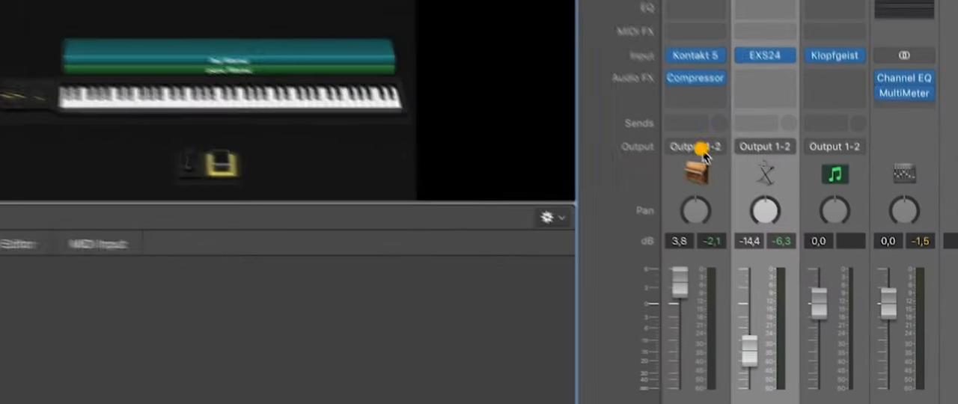
Send the piano strip to a new patch bus and the pad strip to the same Aux 5
{"action": "left_click", "coordinate": [694, 147]}
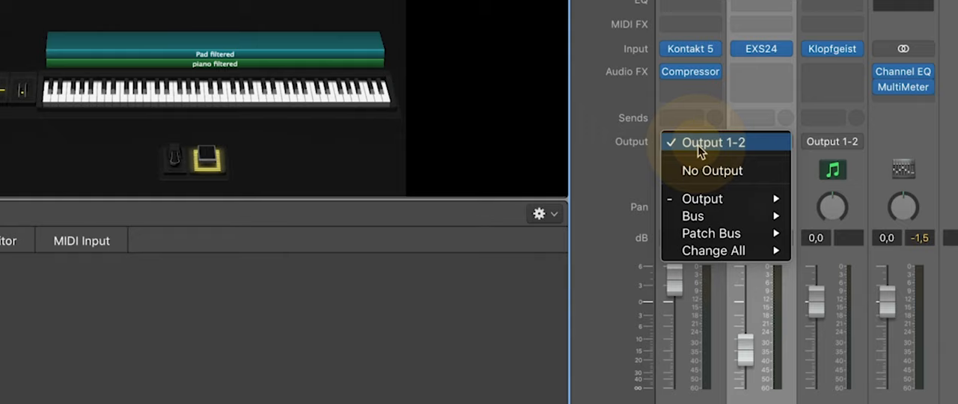
{"action": "mouse_move", "coordinate": [709, 233]}
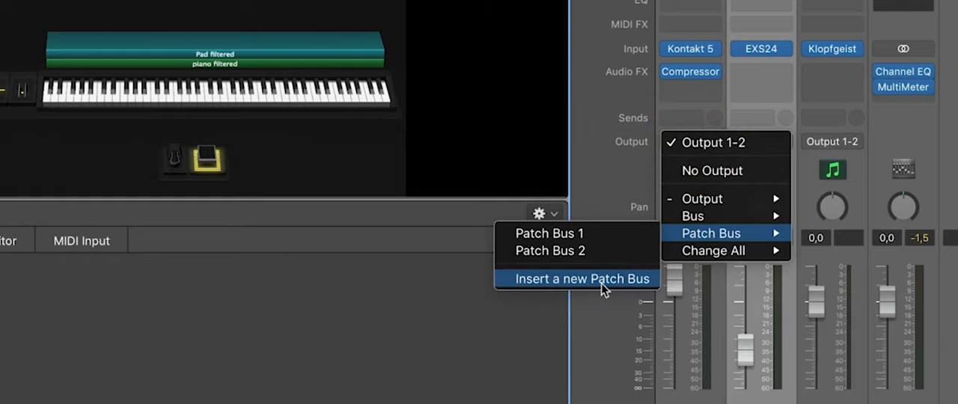
{"action": "left_click", "coordinate": [582, 278]}
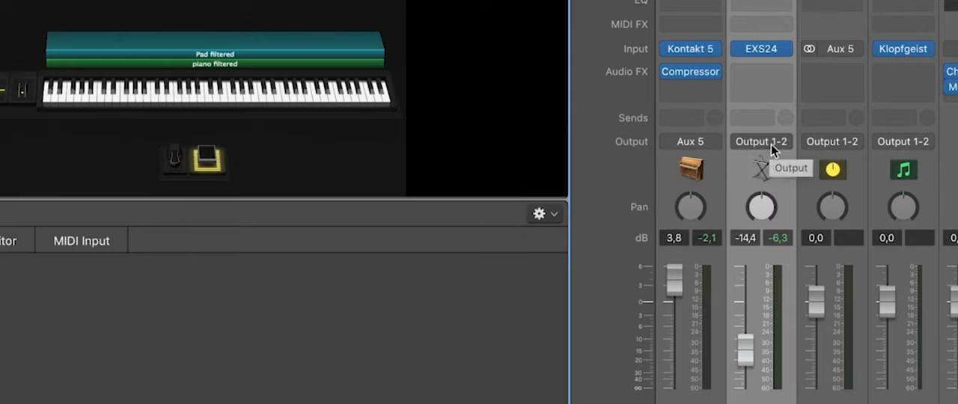
{"action": "left_click", "coordinate": [760, 140]}
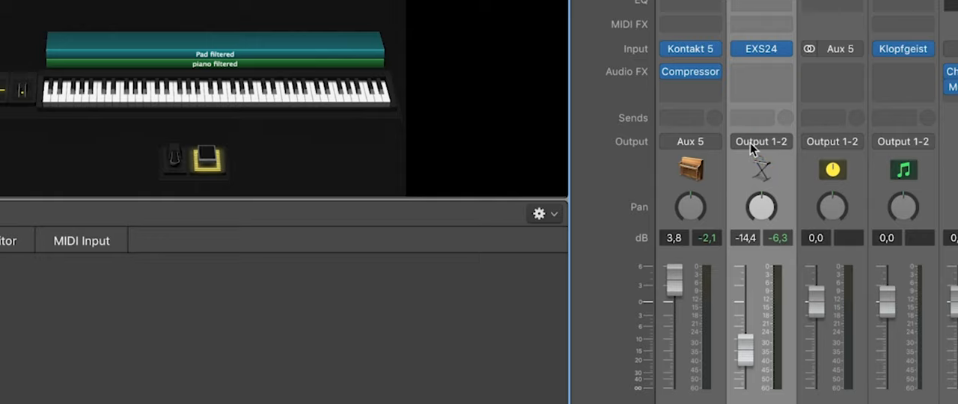
{"action": "left_click", "coordinate": [760, 141]}
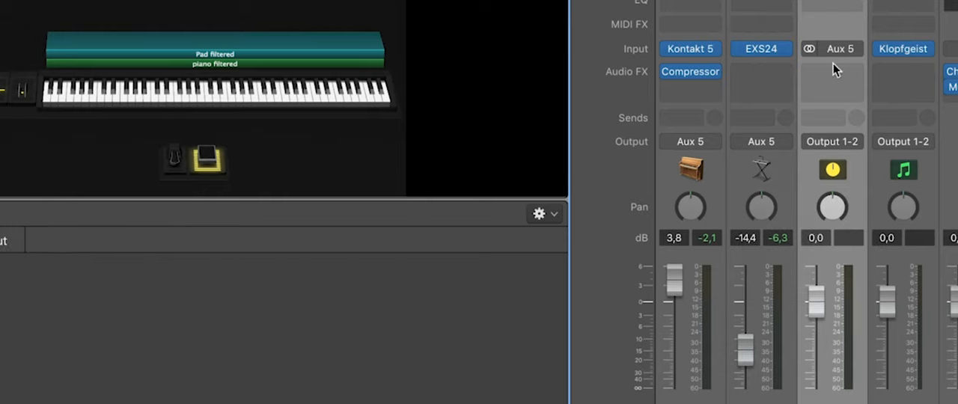
{"action": "mouse_move", "coordinate": [832, 72]}
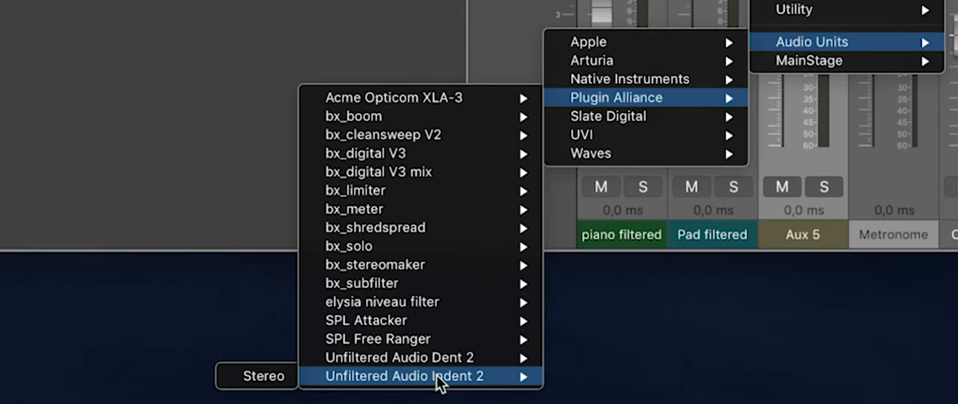
Insert Unfiltered Audio Indent 2 on Aux 5's Audio FX slot and turn its Cutoff
{"action": "left_click", "coordinate": [404, 377]}
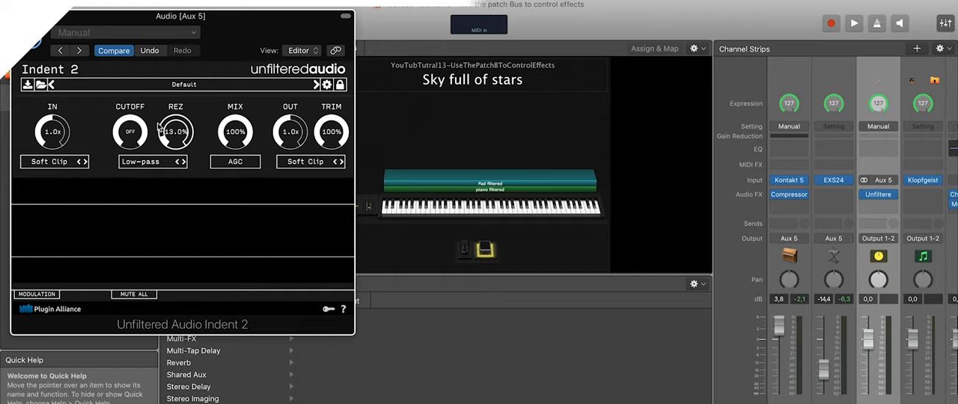
{"action": "left_click_drag", "start_coordinate": [175, 132], "coordinate": [175, 135]}
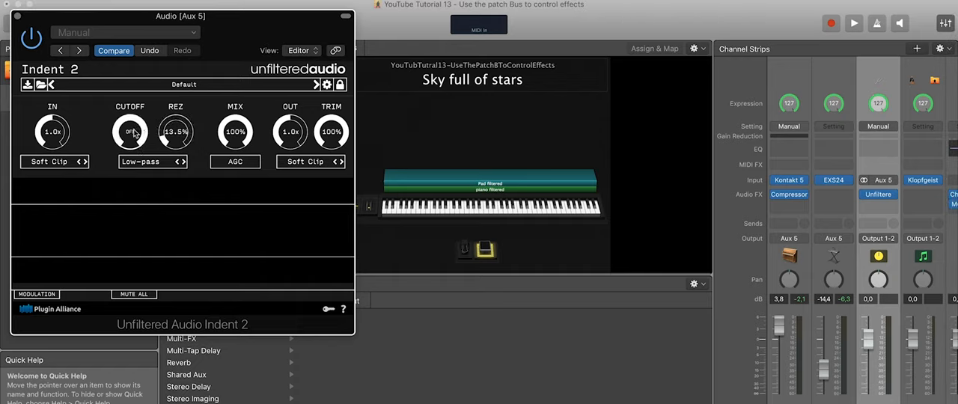
{"action": "mouse_move", "coordinate": [130, 131]}
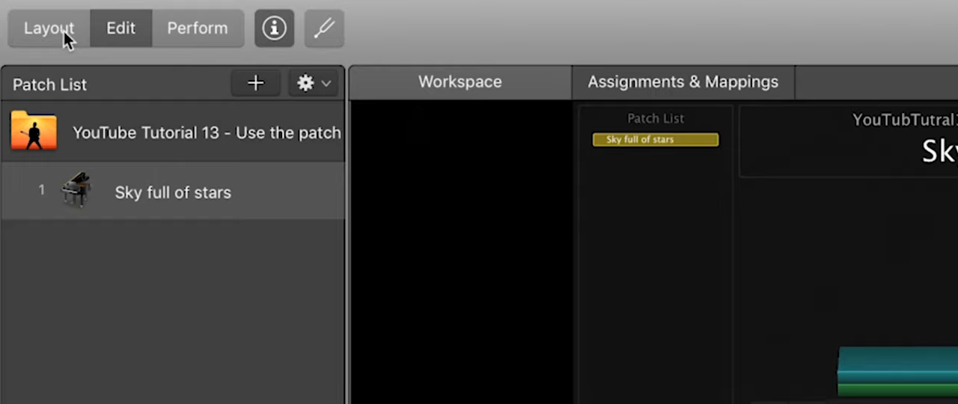
In Layout mode, learn controller 11 (Expression) from the keyboard for the expression pedal control
{"action": "left_click", "coordinate": [48, 28]}
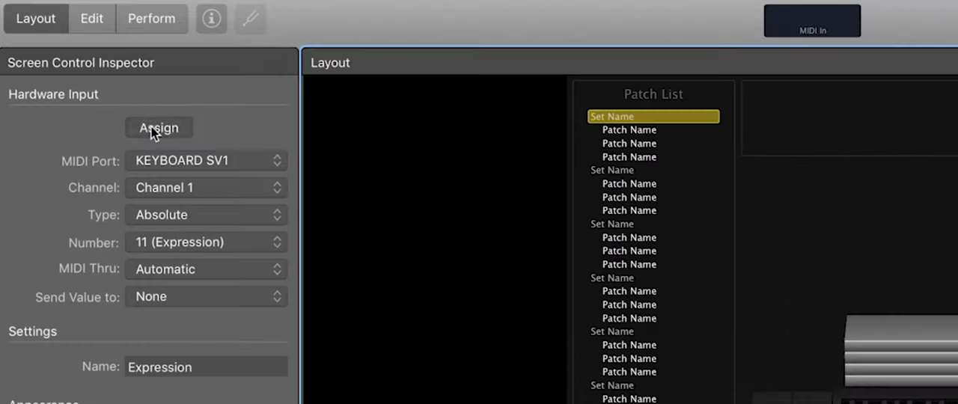
{"action": "left_click", "coordinate": [159, 127]}
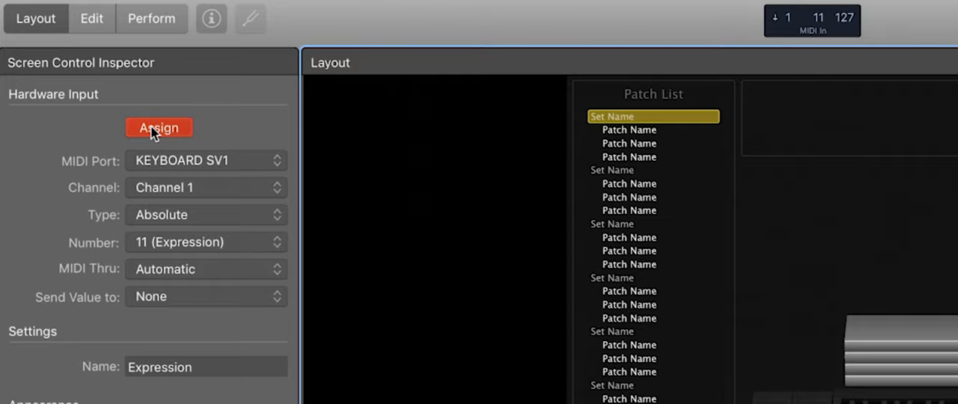
{"action": "left_click", "coordinate": [91, 18]}
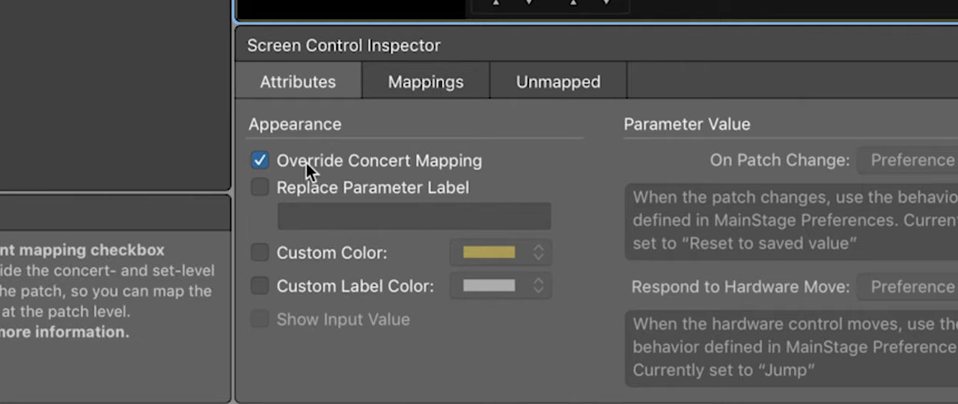
{"action": "mouse_move", "coordinate": [306, 174]}
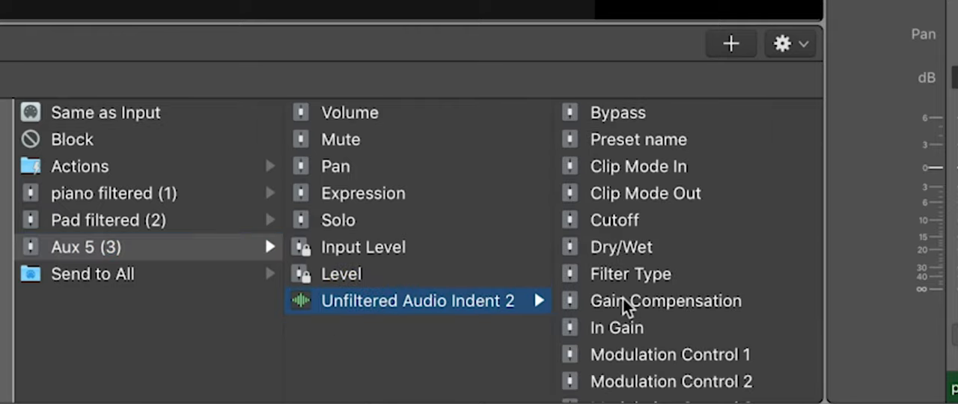
{"action": "mouse_move", "coordinate": [620, 227]}
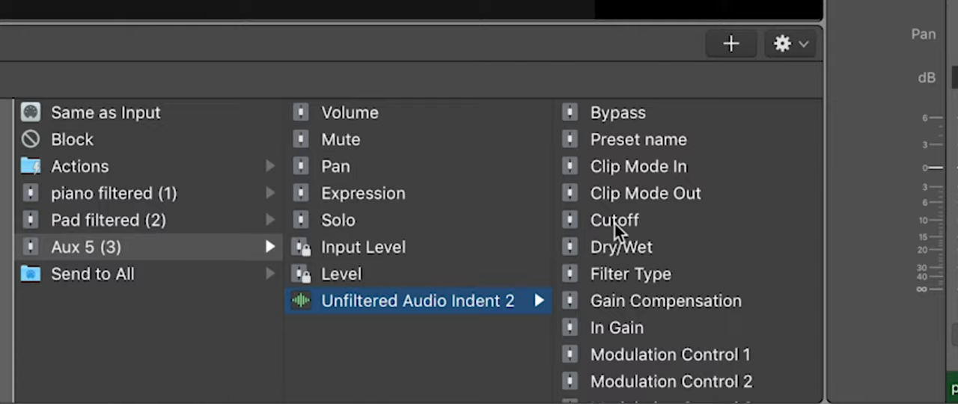
Map the Expression pedal to Aux 5 > Unfiltered Audio Indent 2 > Cutoff
{"action": "left_click", "coordinate": [613, 218]}
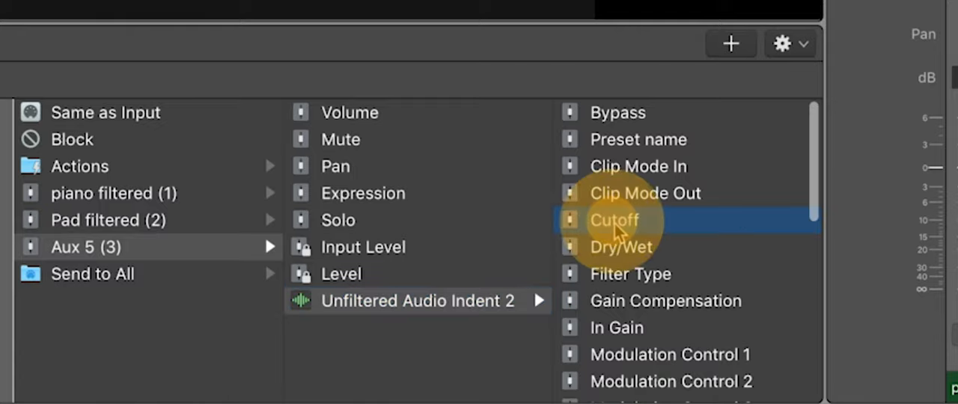
{"action": "left_click", "coordinate": [613, 220]}
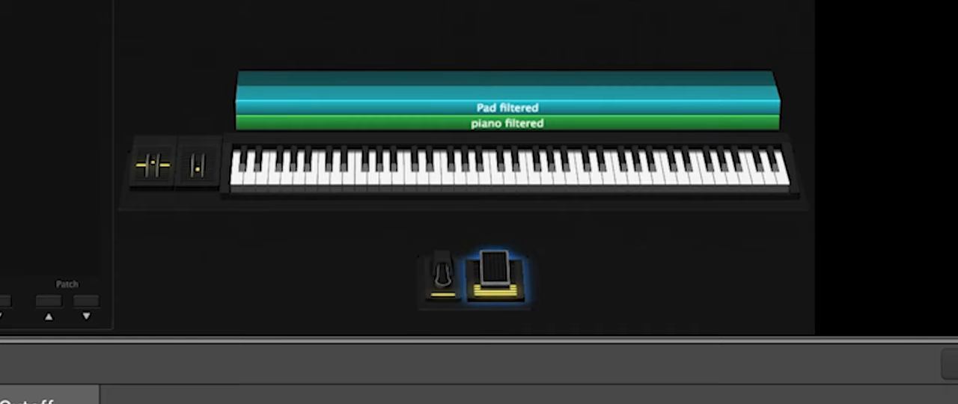
Play a key on the workspace keyboard to hear piano and pad through the filtered bus
{"action": "left_click", "coordinate": [311, 177]}
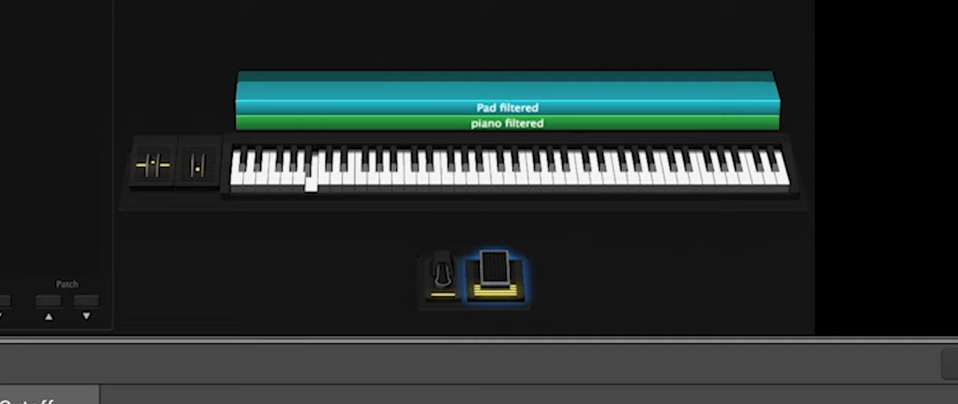